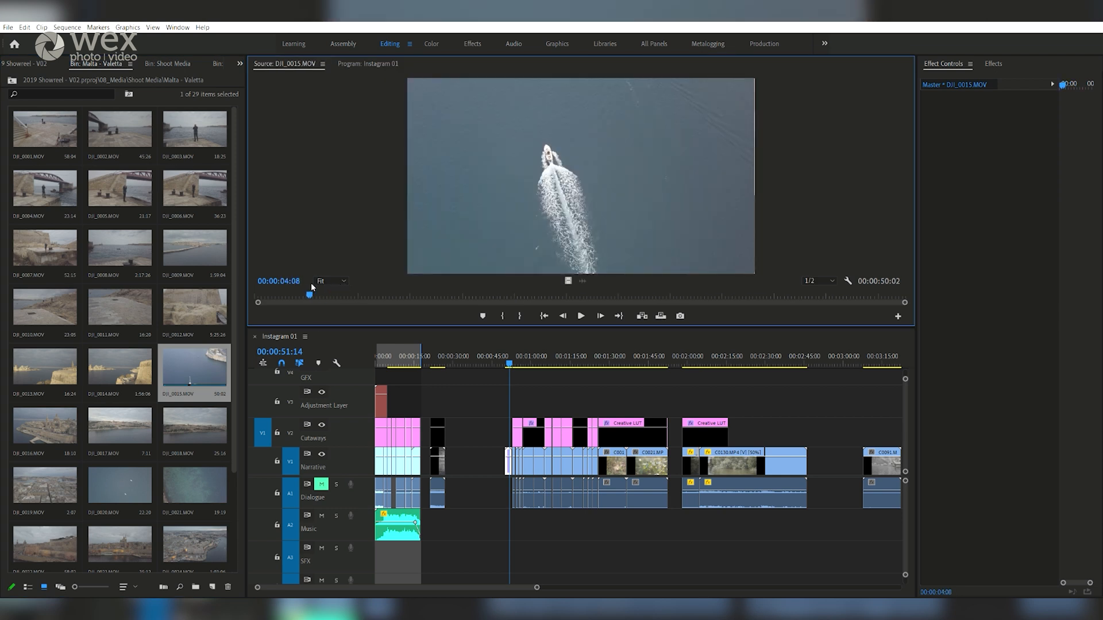
# Step: Mark two short ranges of DJI_0015.MOV, near the start and later, as subclips
pyautogui.moveTo(310, 295); pyautogui.dragTo(378, 295)
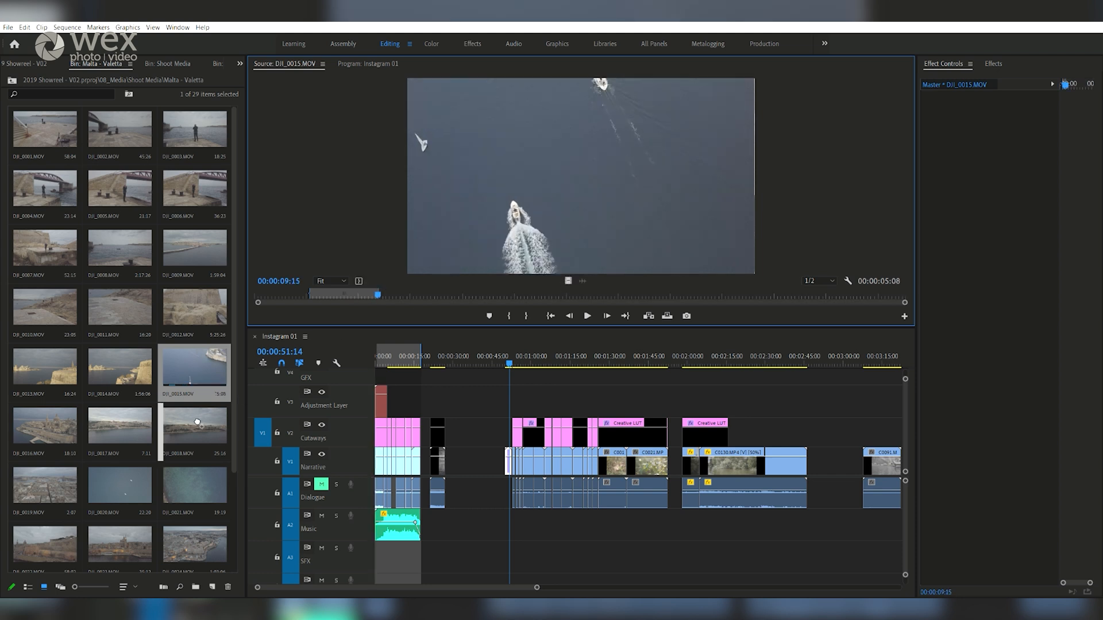
pyautogui.scroll(-3)
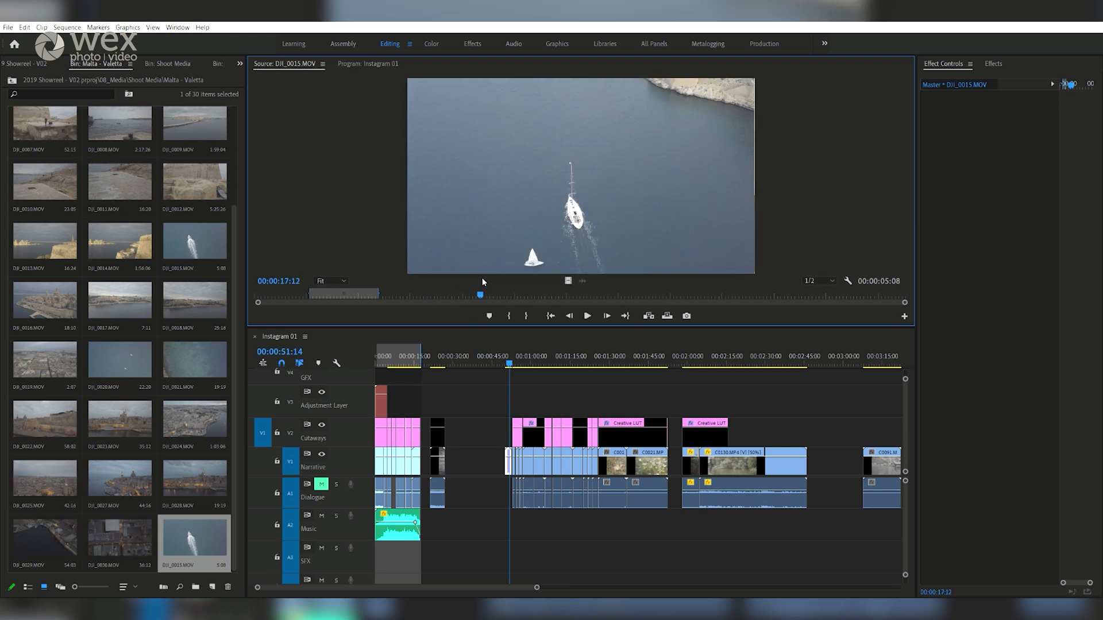
pyautogui.moveTo(480, 294); pyautogui.dragTo(503, 294)
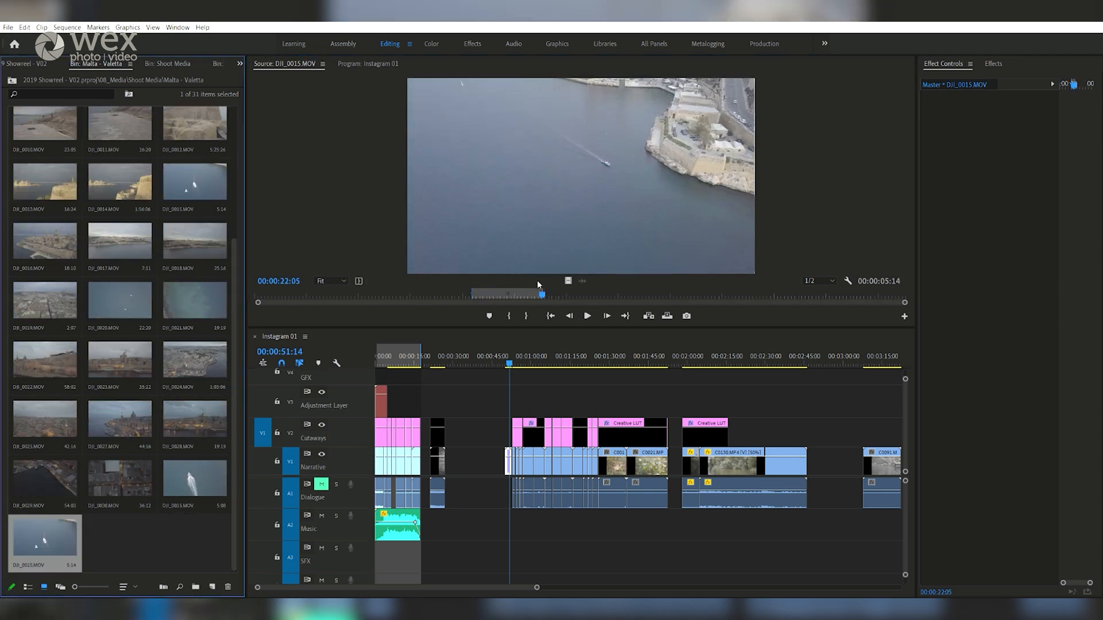
pyautogui.moveTo(542, 294); pyautogui.dragTo(624, 294)
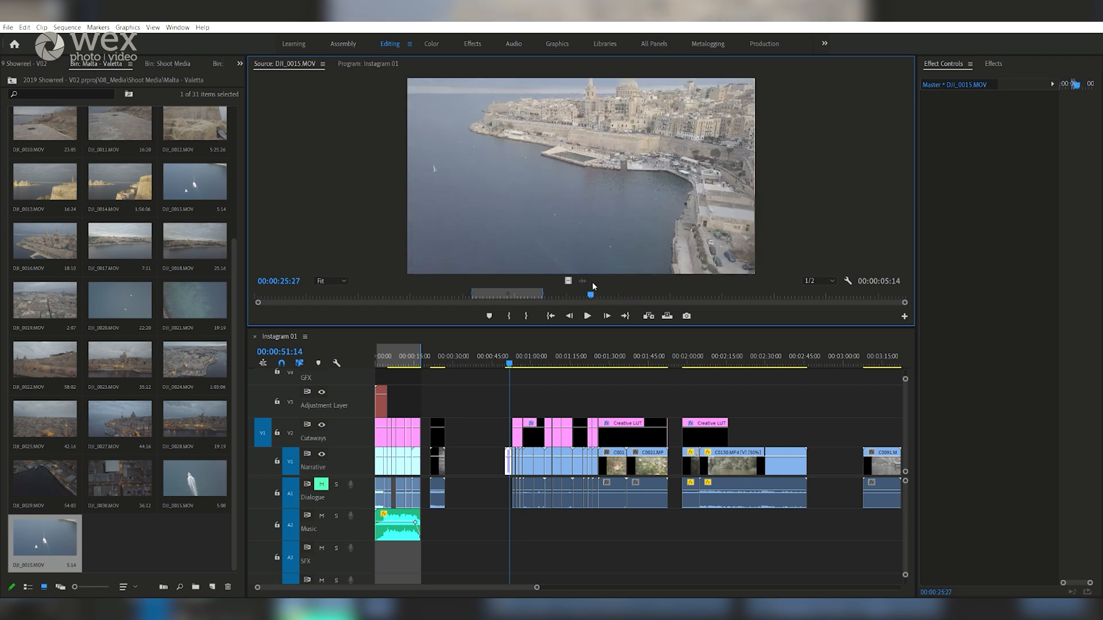
pyautogui.moveTo(593, 294); pyautogui.dragTo(673, 295)
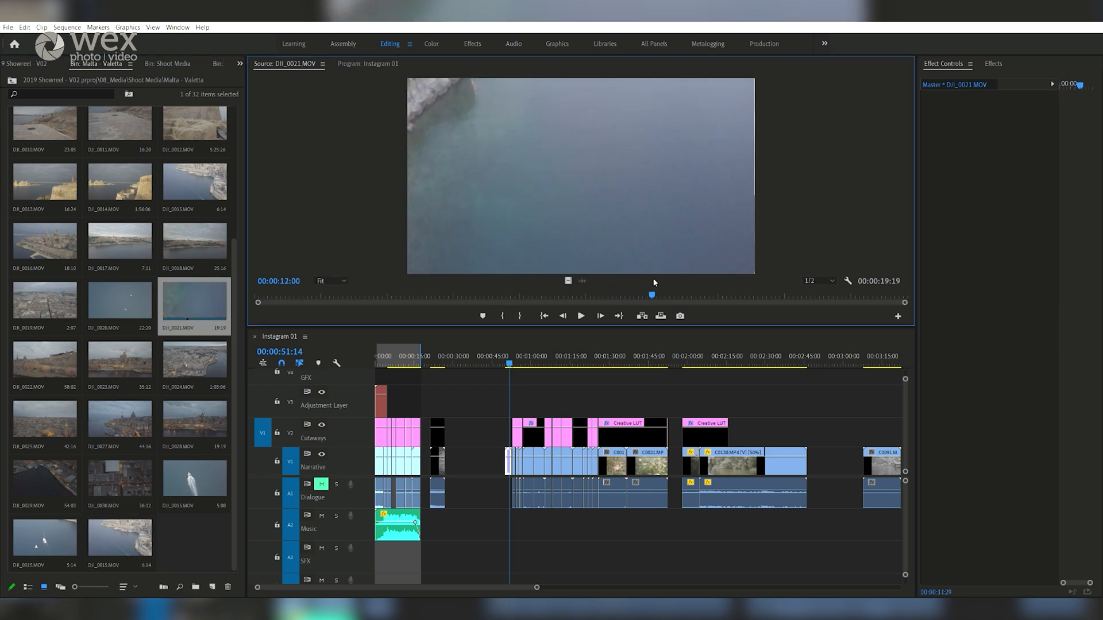
# Step: Scrub DJI_0021.MOV to the frame showing the fortress wall above the harbour
pyautogui.moveTo(651, 295); pyautogui.dragTo(742, 294)
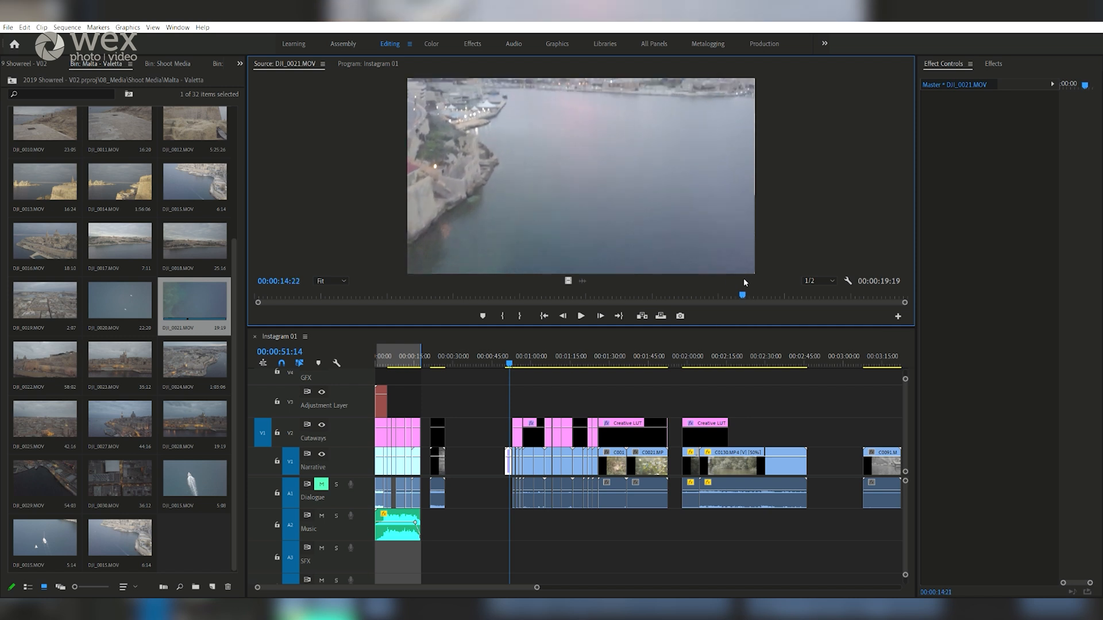